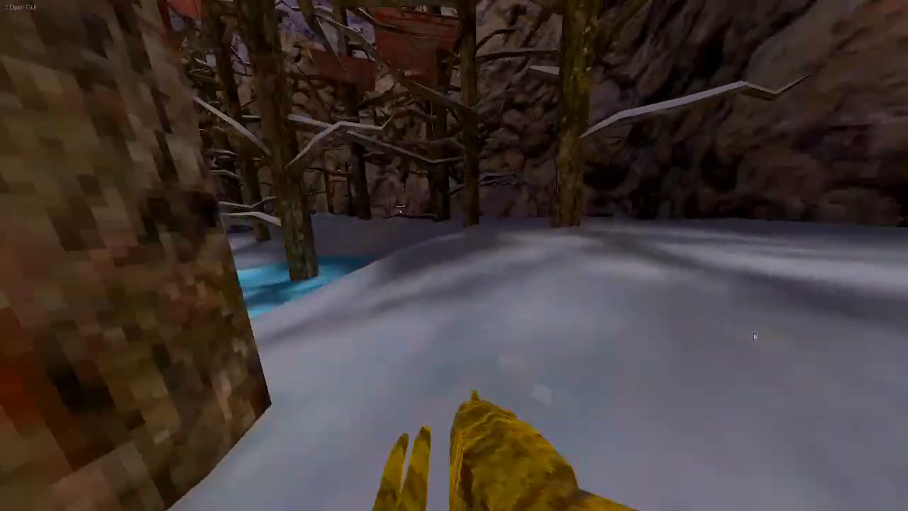
pyautogui.moveTo(753, 338)
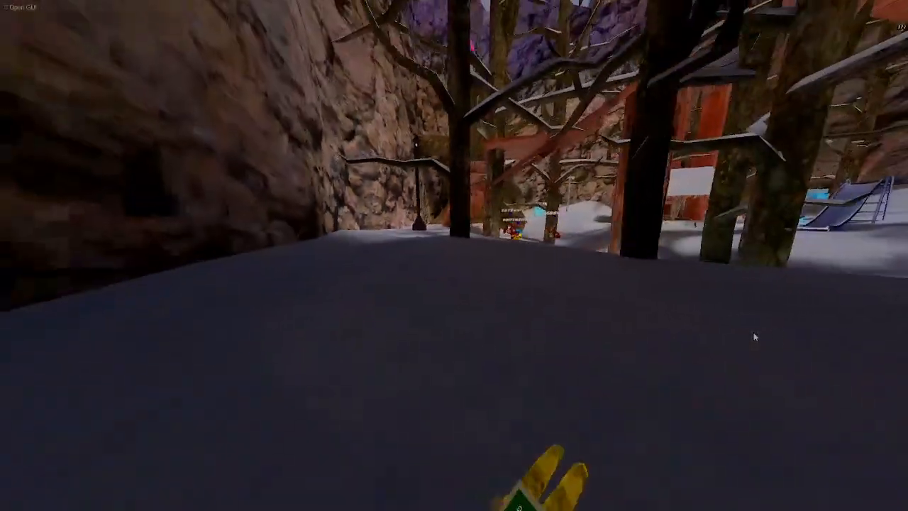